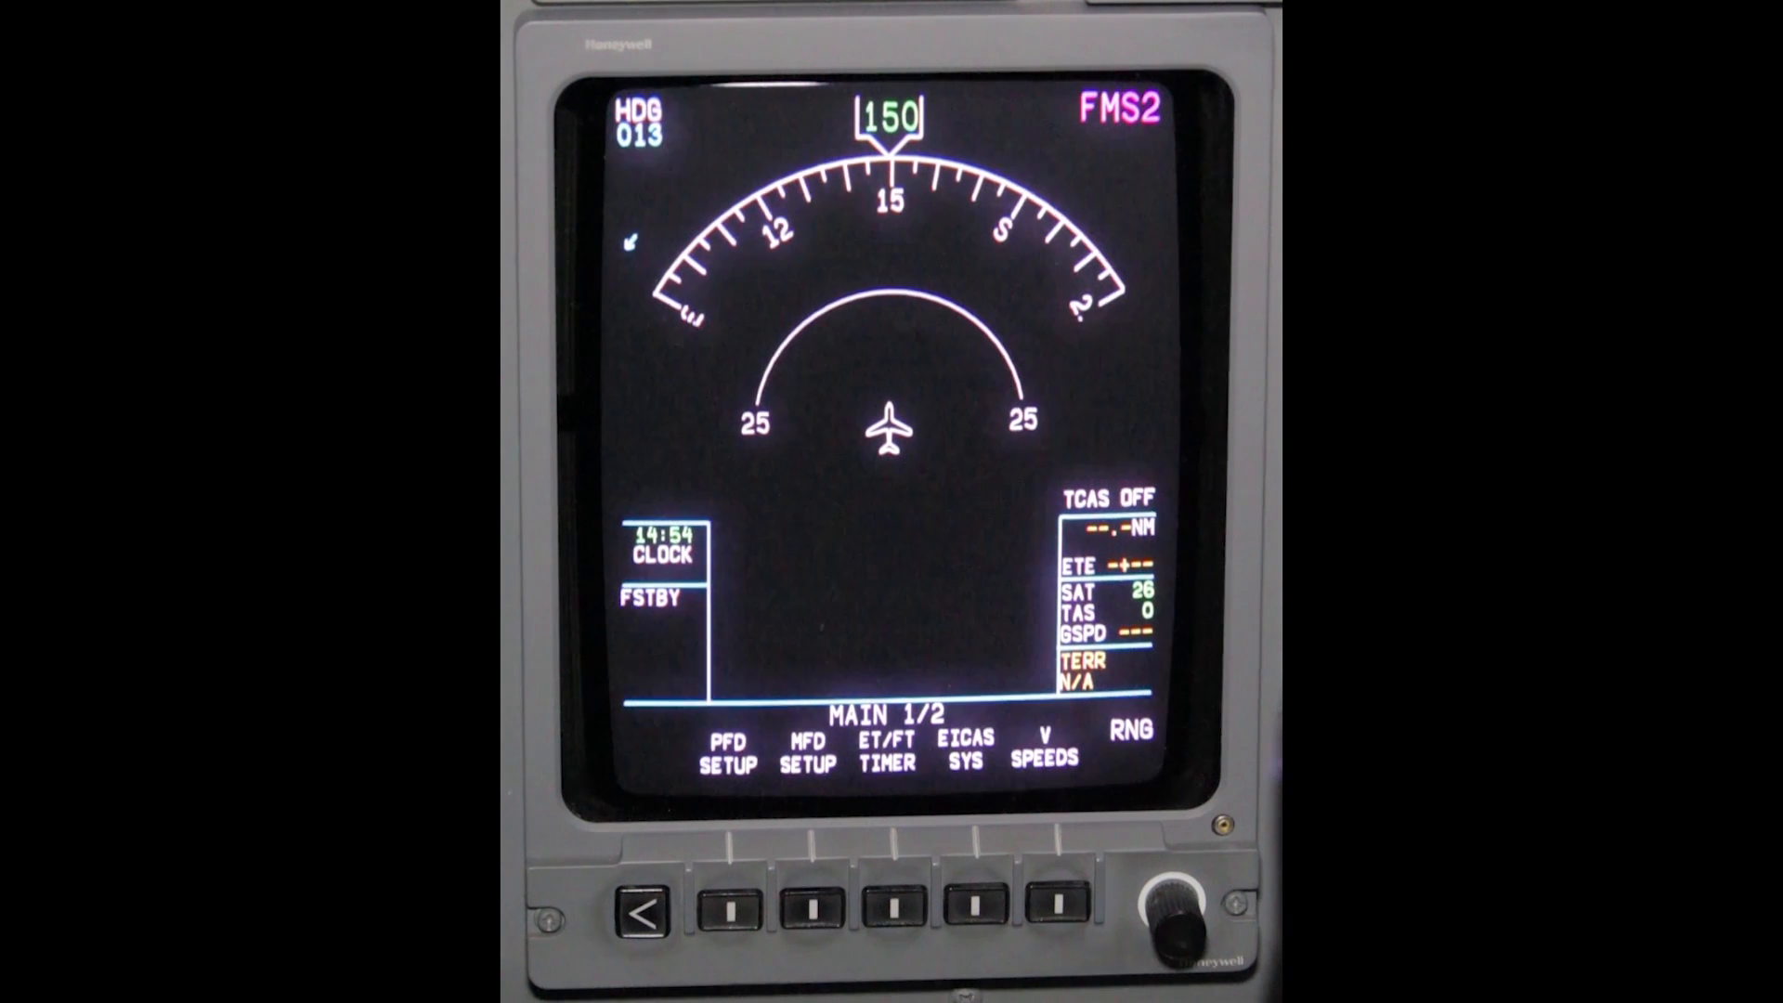
From the map display, enter LRU TEST and start IMT host maintenance mode.
left_click(647, 906)
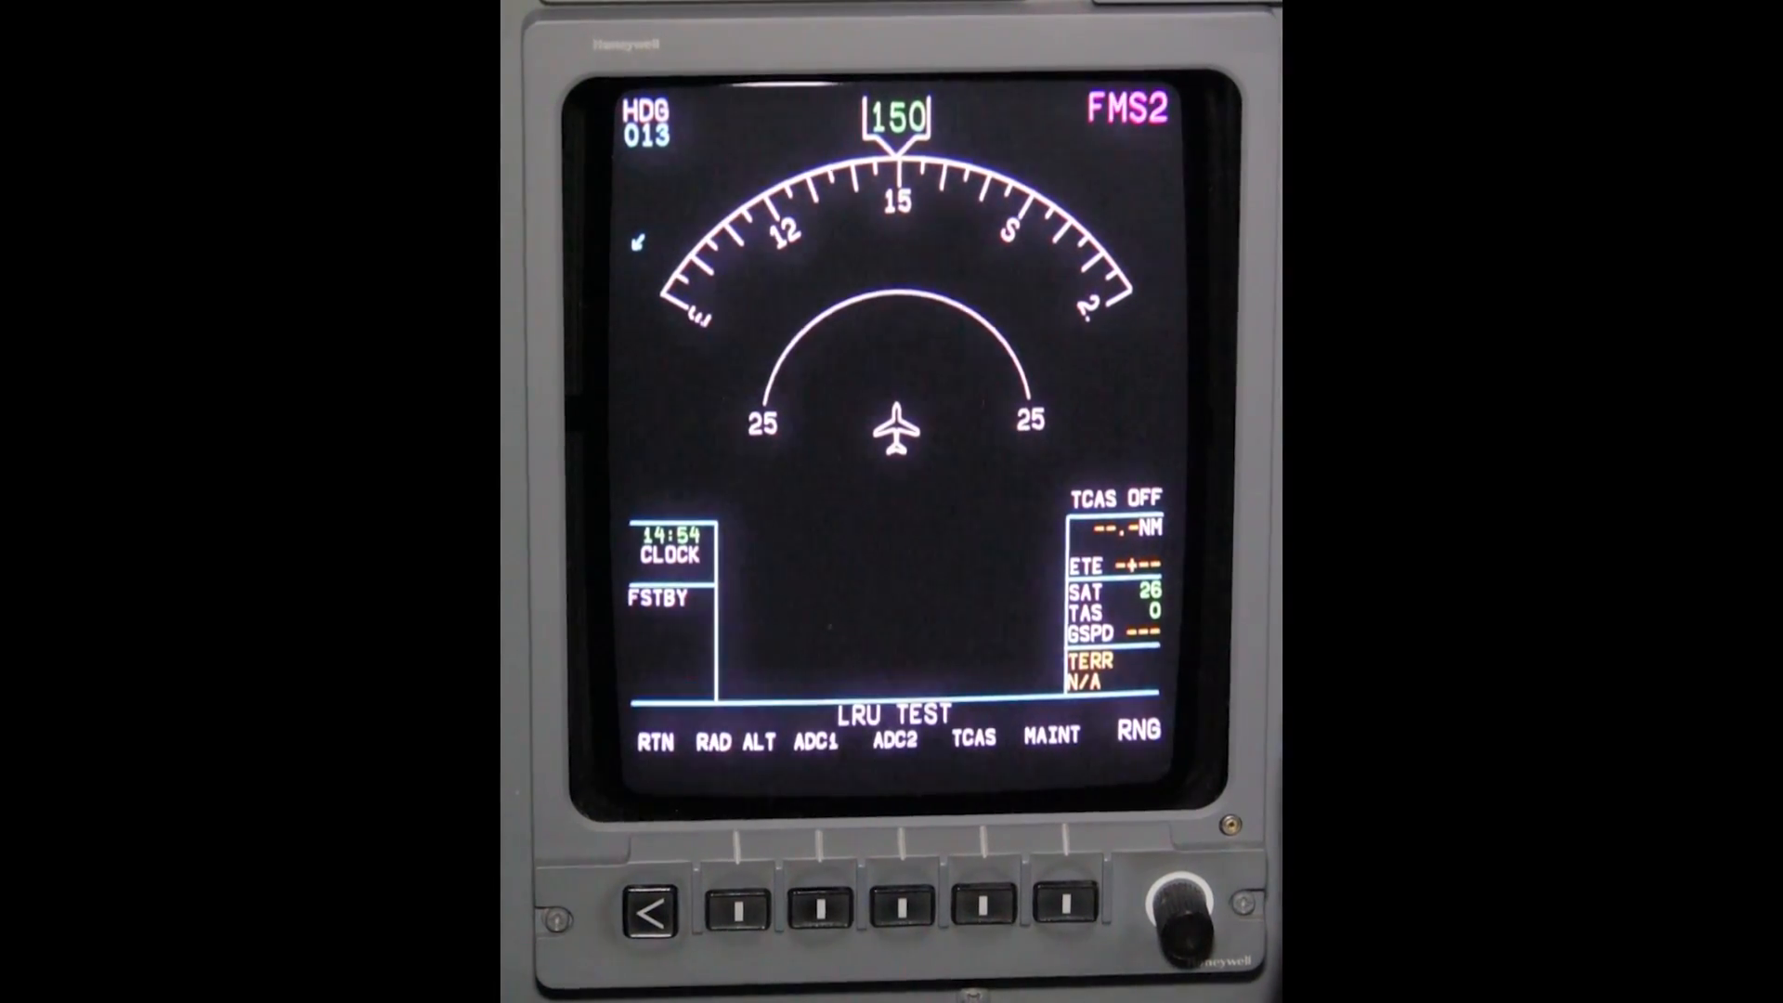
left_click(1047, 746)
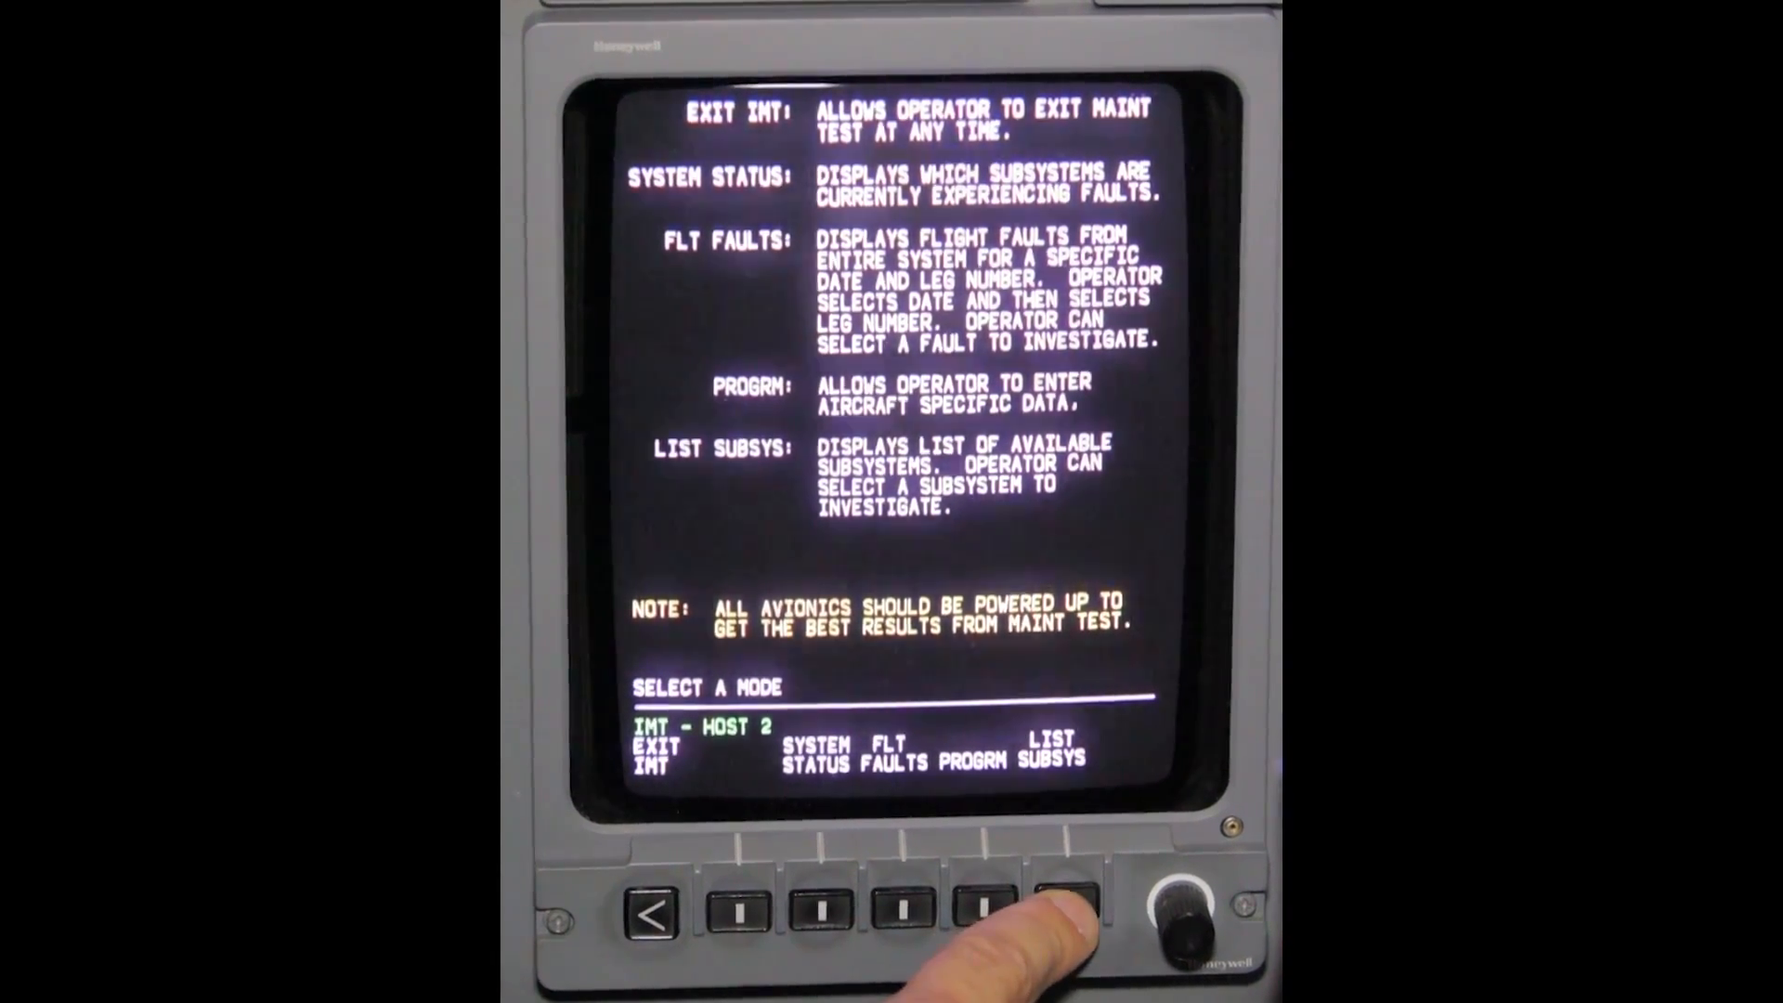
Show the subsystem list and move the cursor down to IAC - AFCS 1.
left_click(1064, 898)
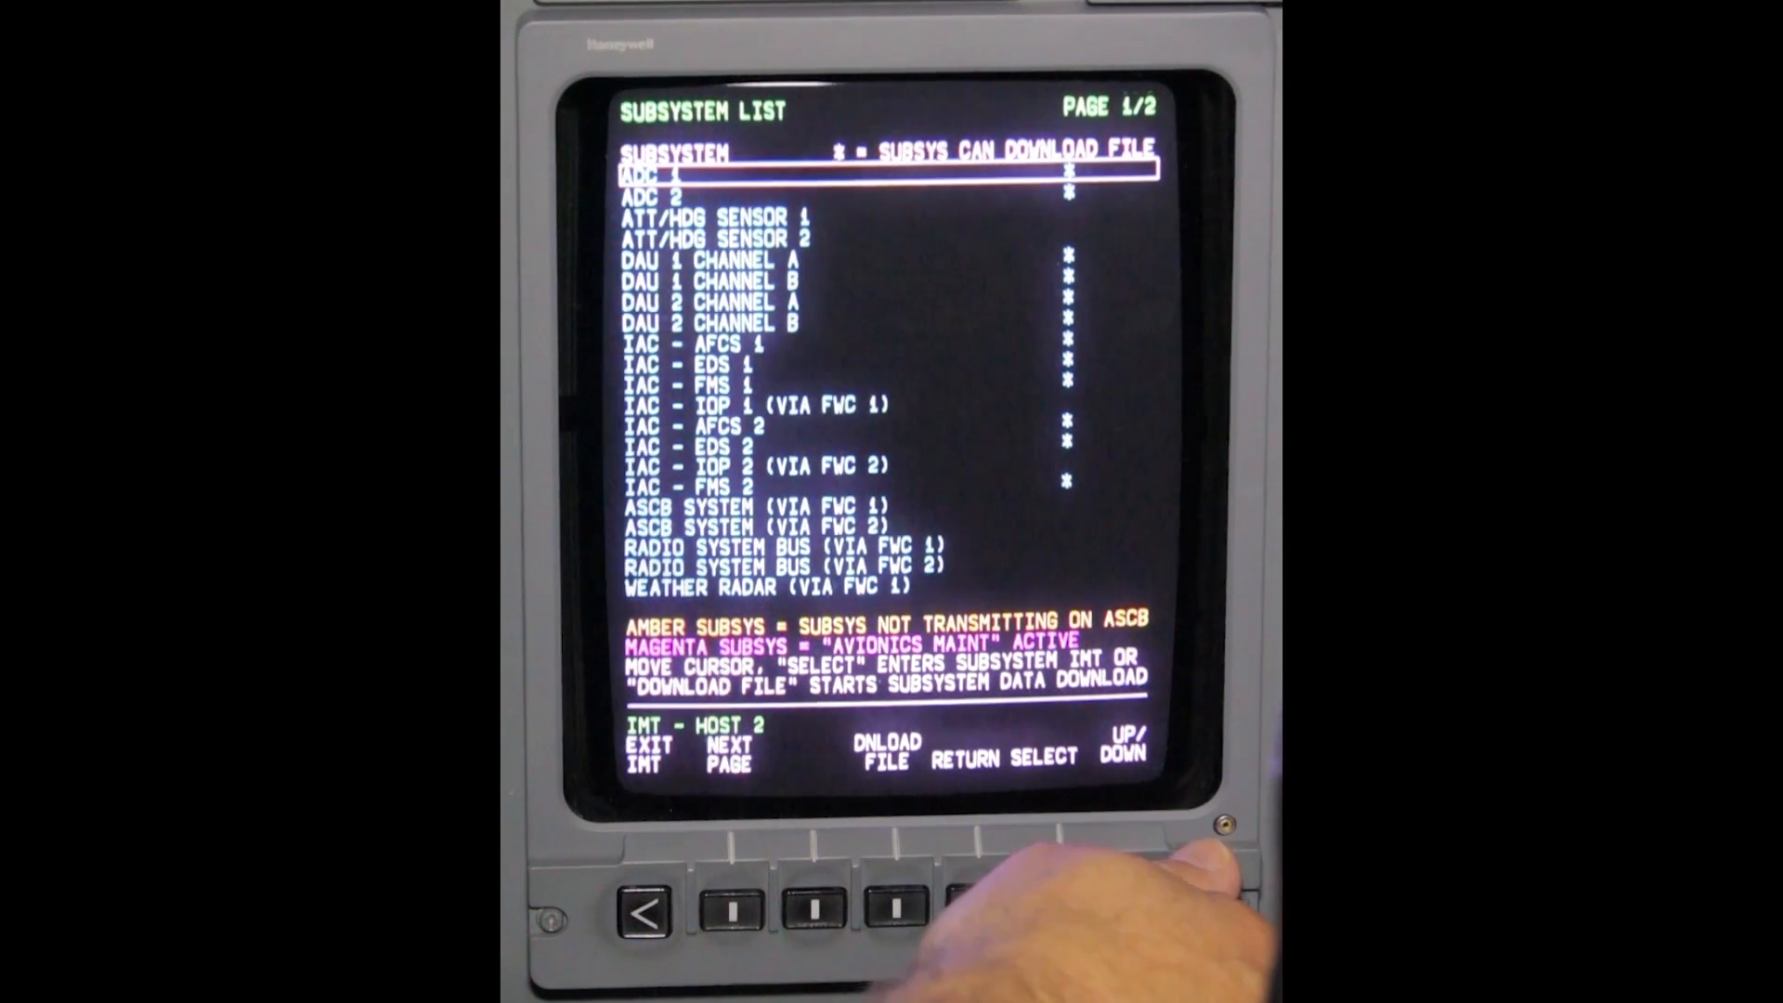
left_click(1126, 910)
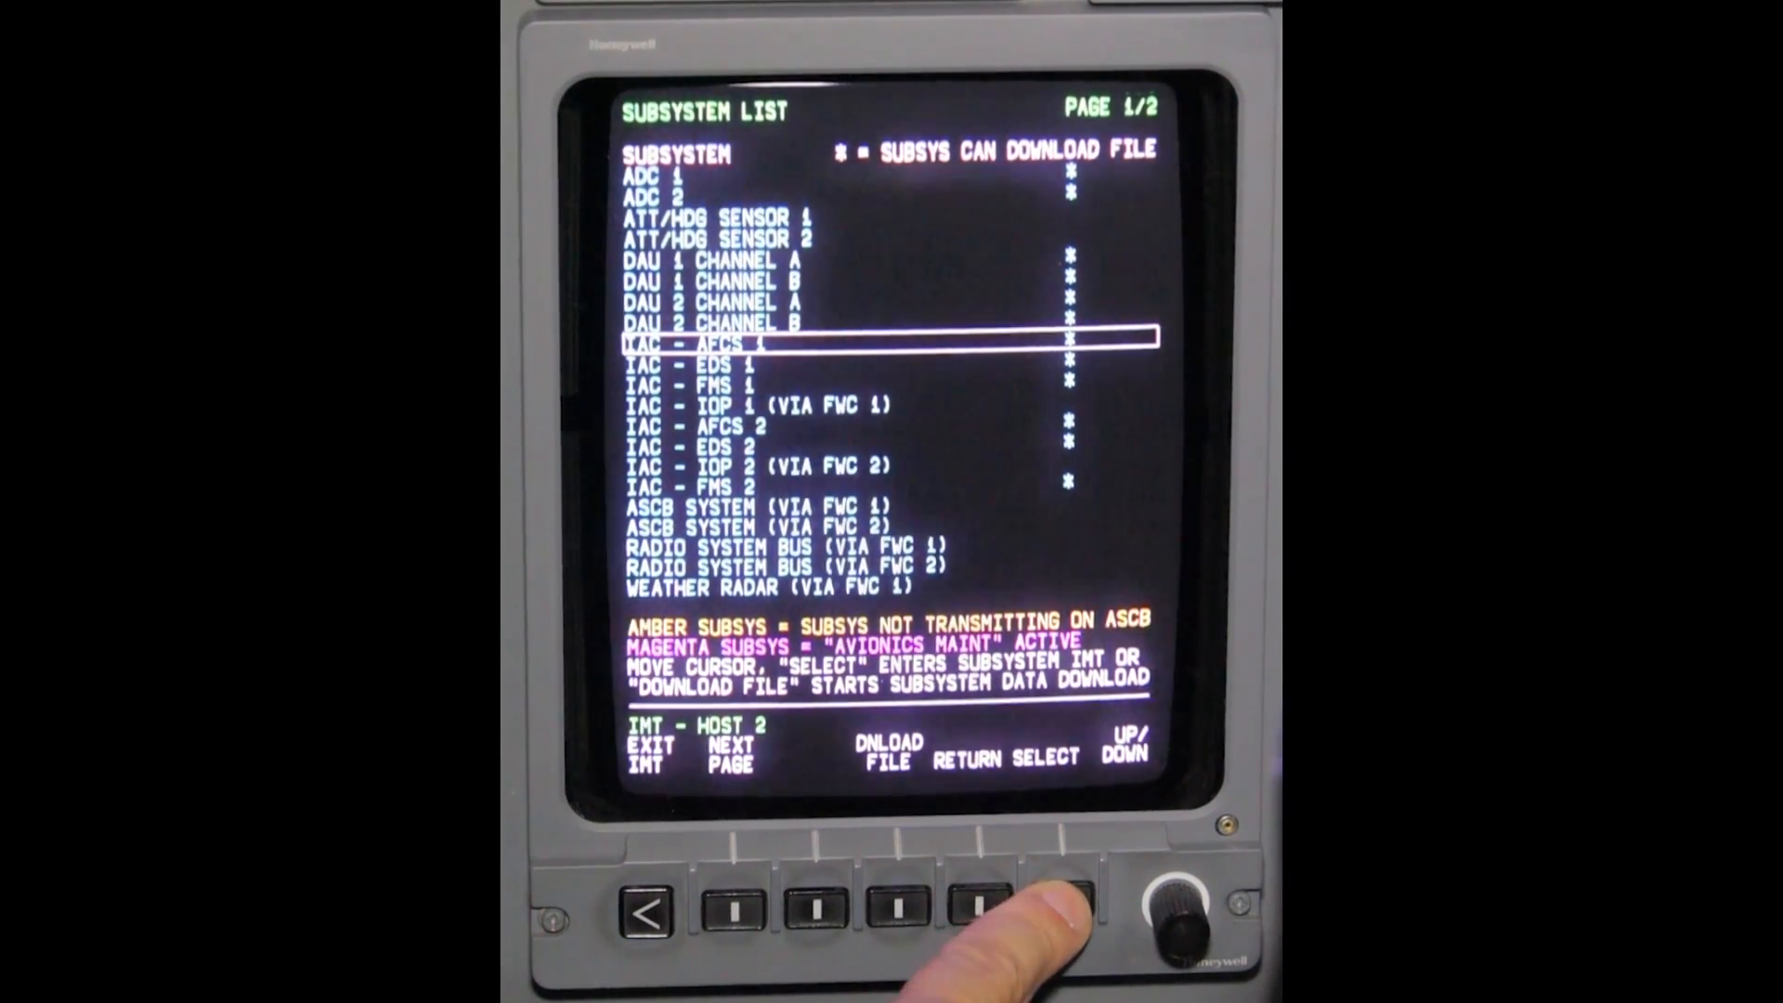
Enter the AFCS 1 subsystem test and show its flight faults for leg 01.
left_click(1034, 904)
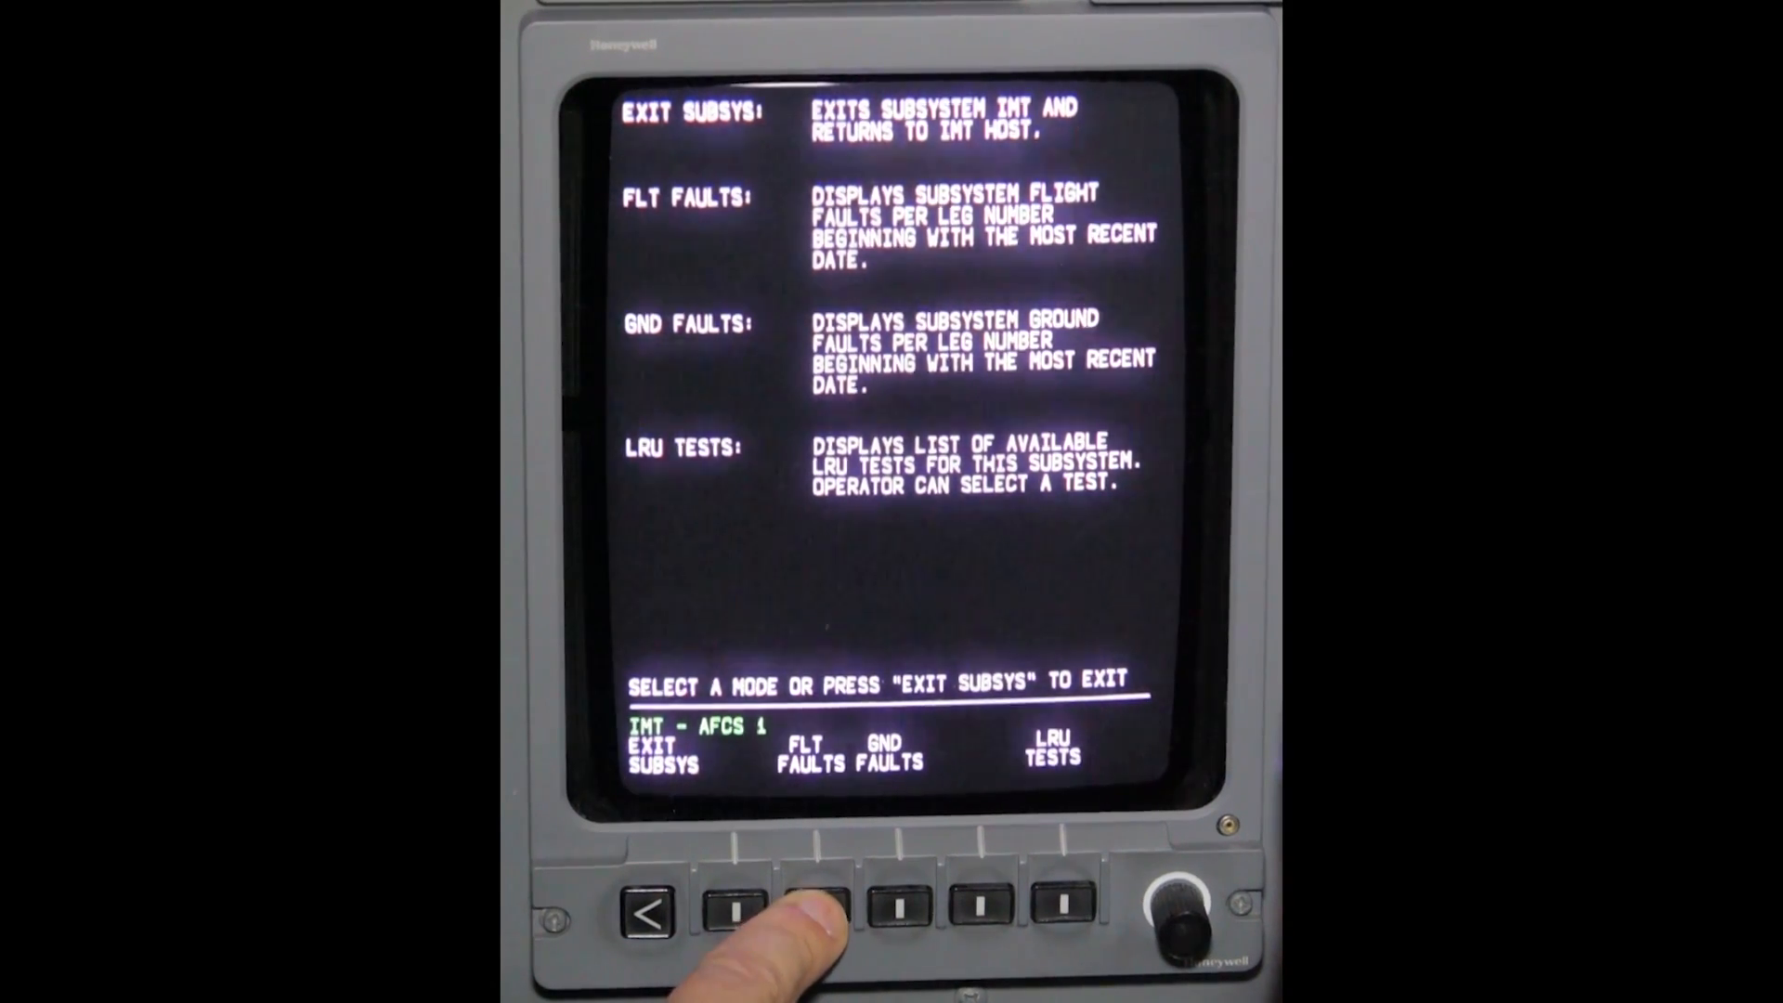
left_click(807, 897)
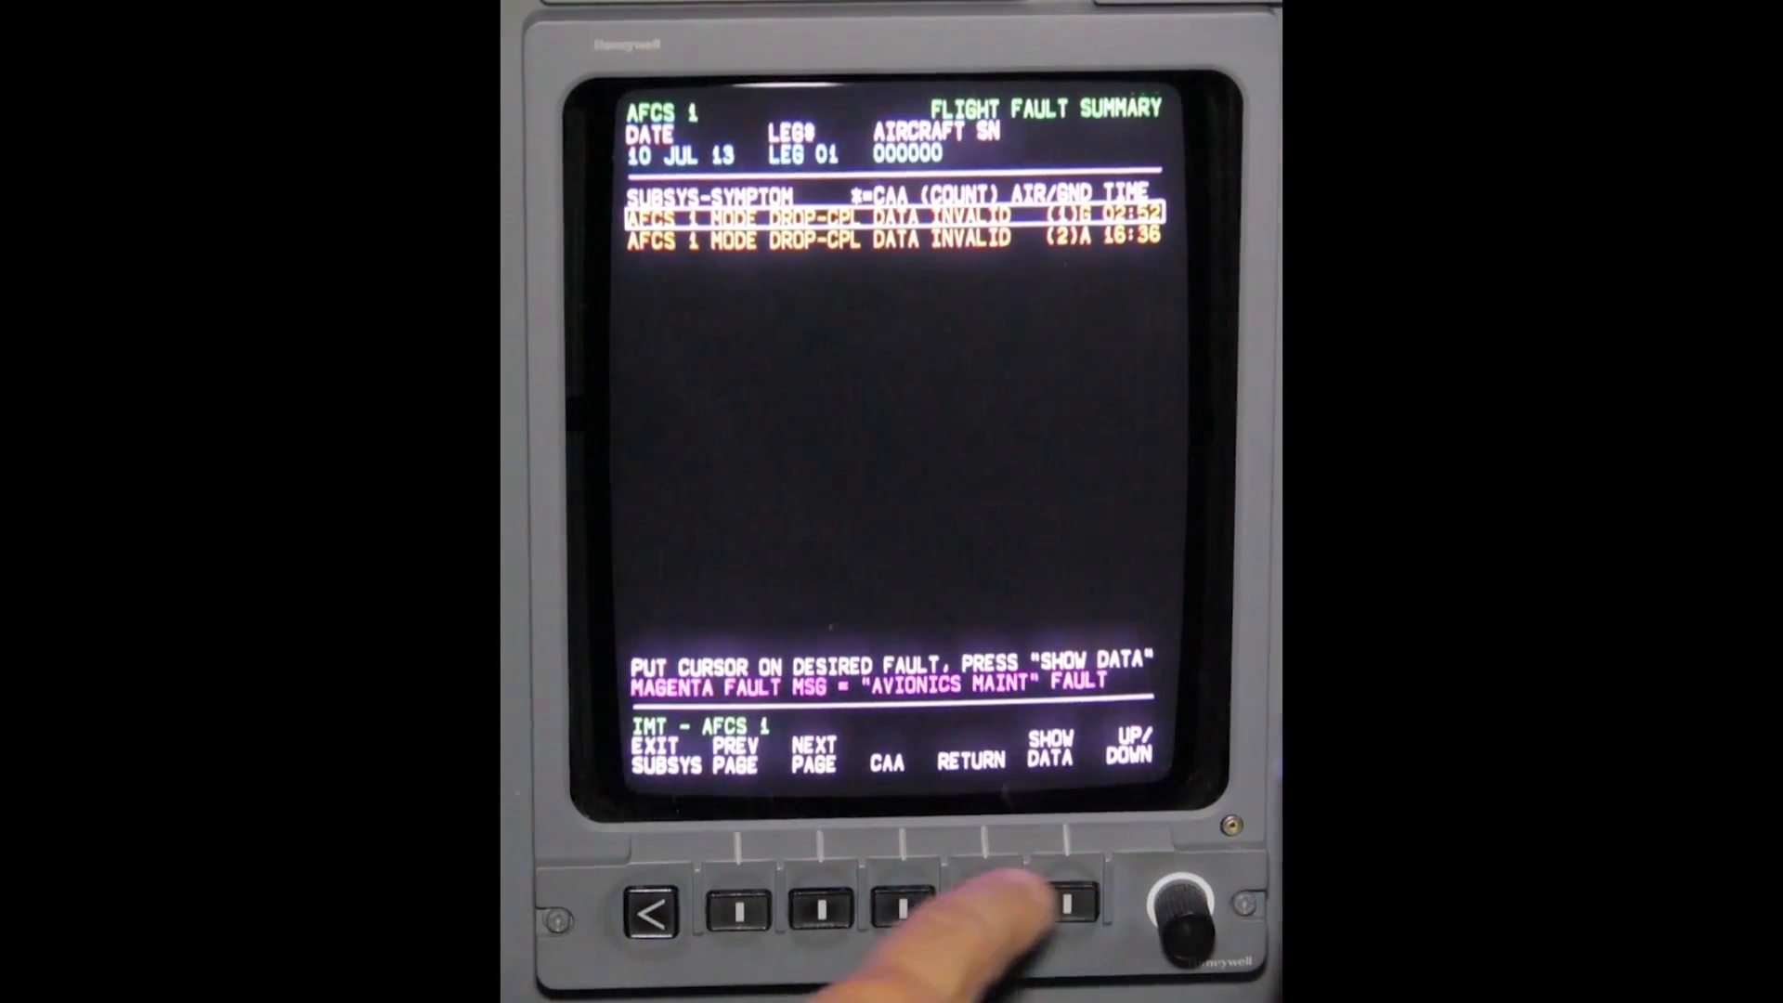
Exit AFCS 1 and reach the AFCS 2 ground faults, selecting the second fault.
left_click(1048, 903)
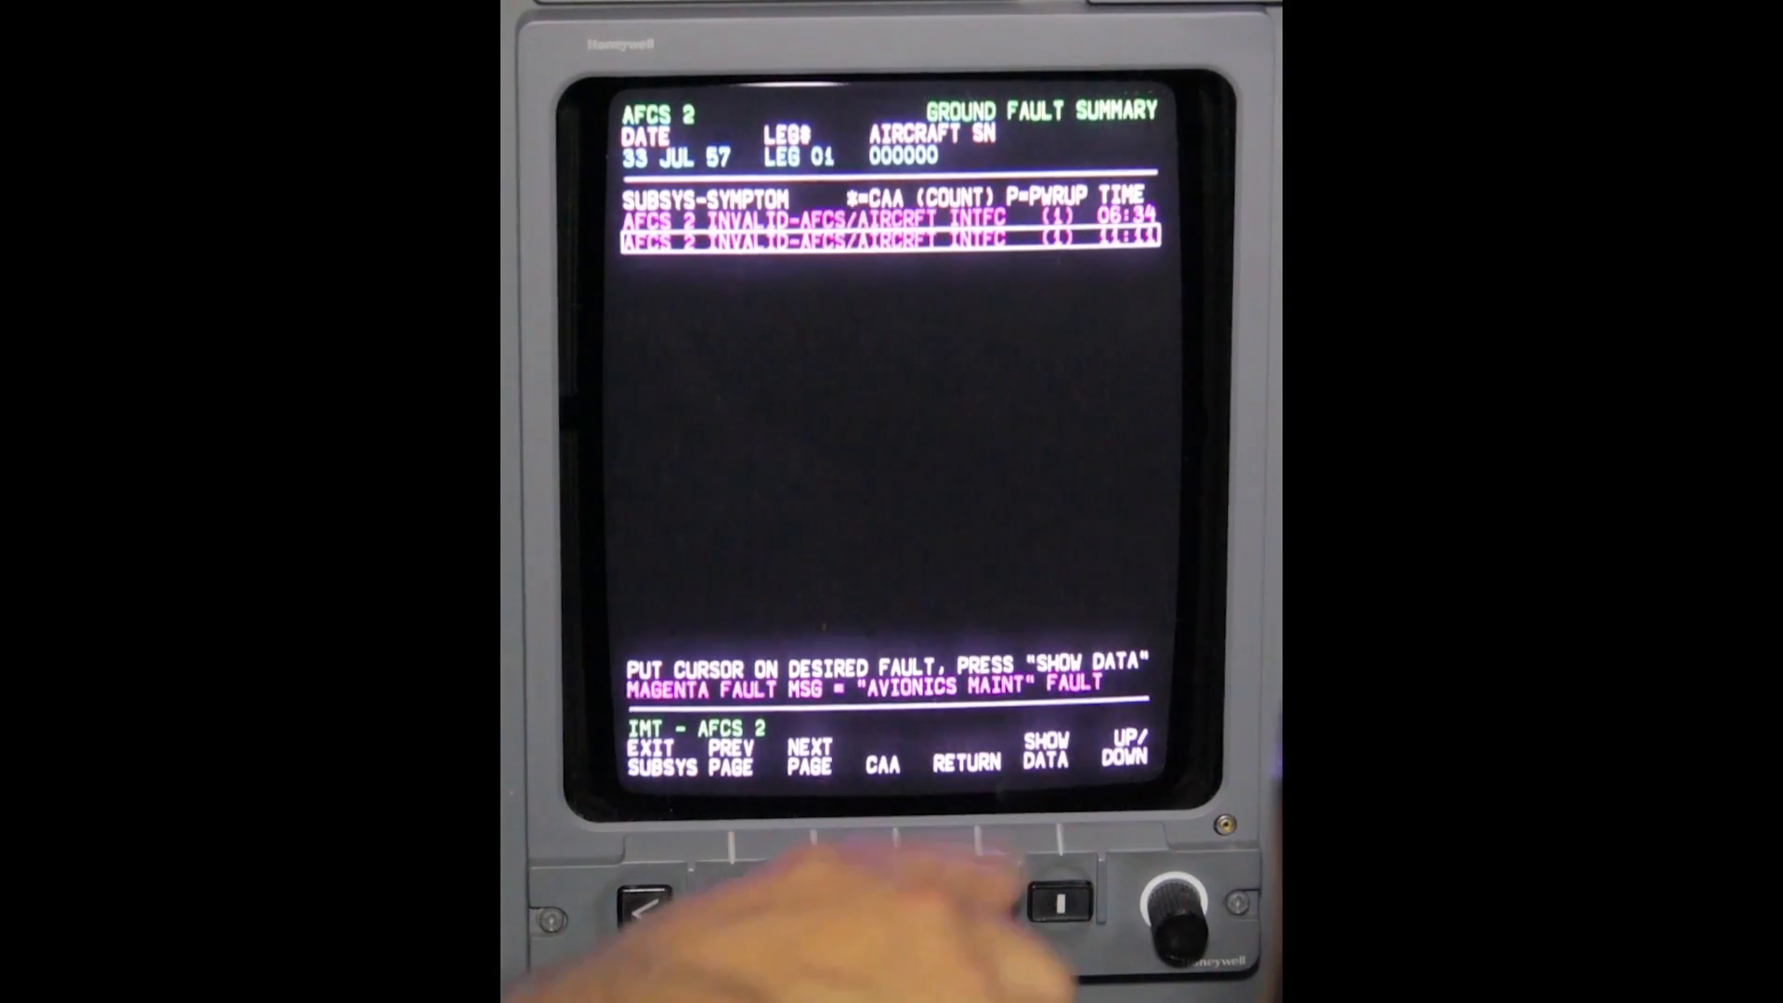
Show fault number 0348 and its instructions for the selected AFCS 2 interface fault.
left_click(1044, 887)
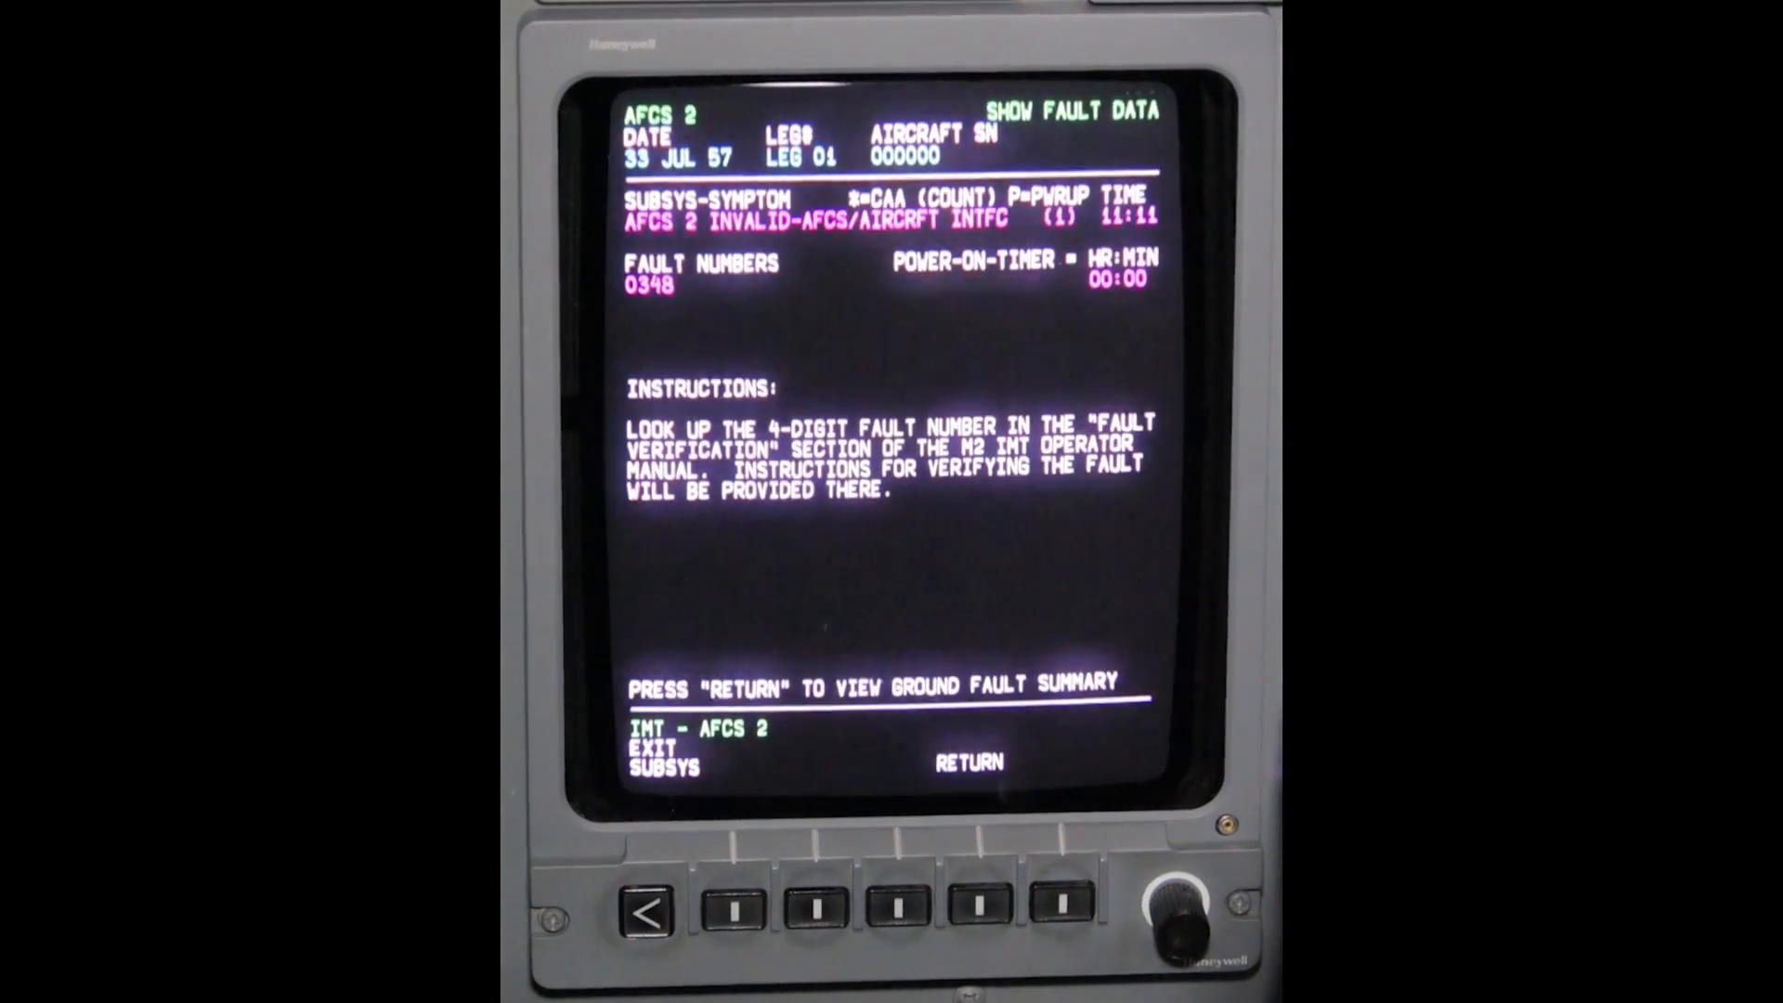